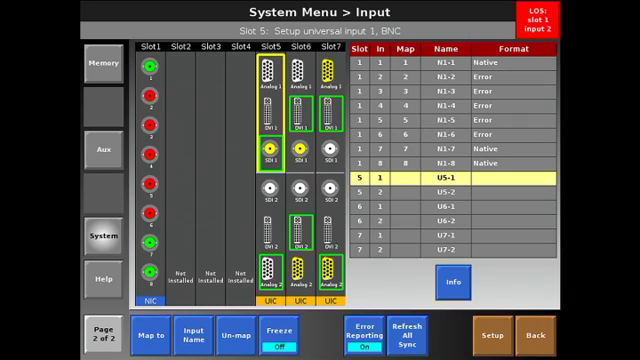
mouse_move(176, 123)
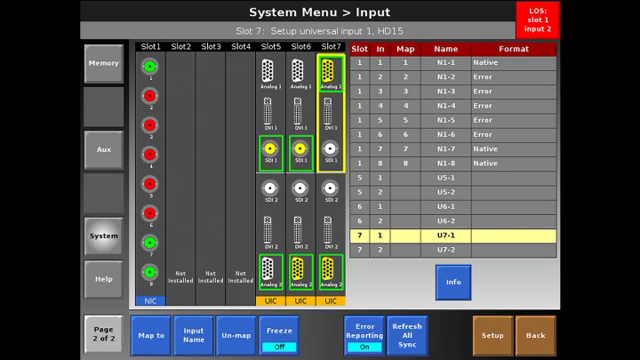
Rename native input 7 to VTA and input 8 to VTB, giving CAM1, VTA, VTB.
left_click(146, 100)
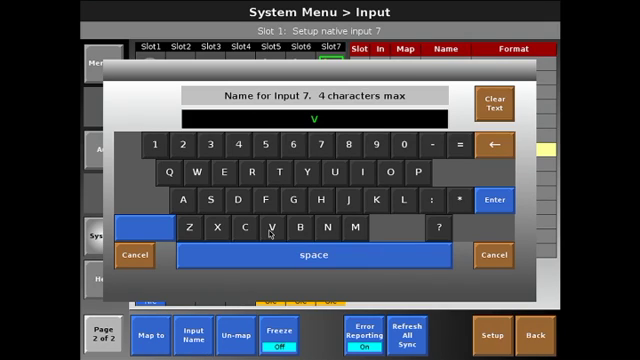
left_click(505, 202)
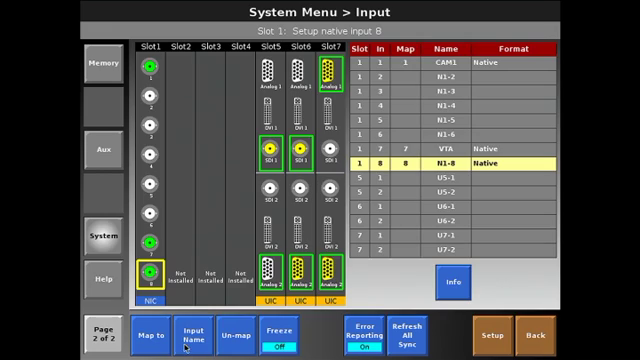
left_click(187, 334)
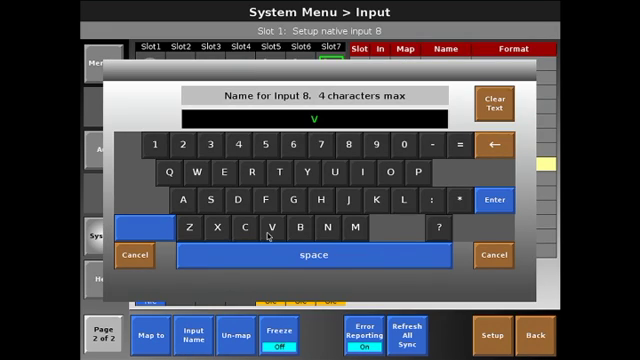
left_click(503, 201)
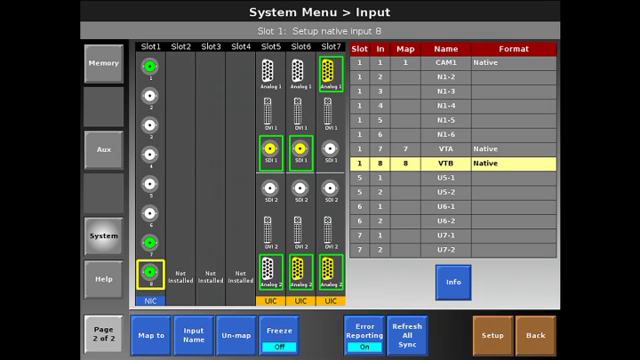
Select slot 7's universal input 2 to begin naming it BLUR.
left_click(197, 330)
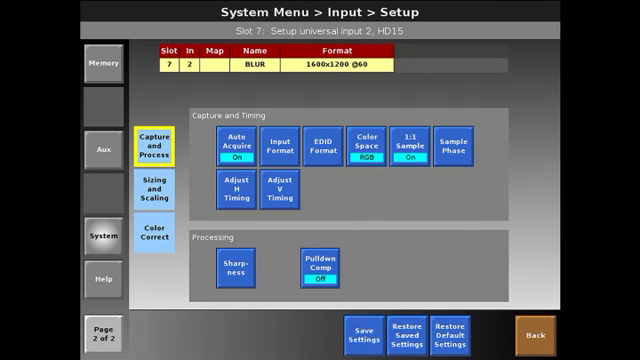
left_click(156, 186)
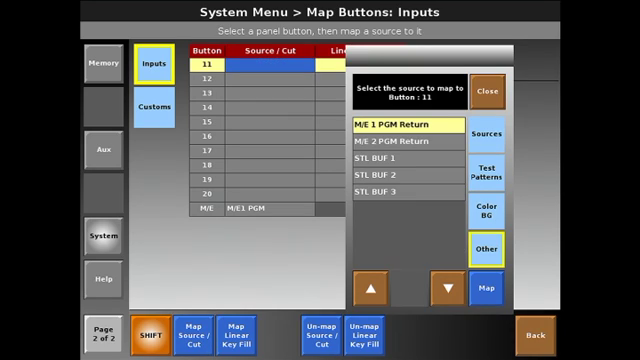
Choose M/E 2 PGM Return as the source for panel button 11.
left_click(400, 161)
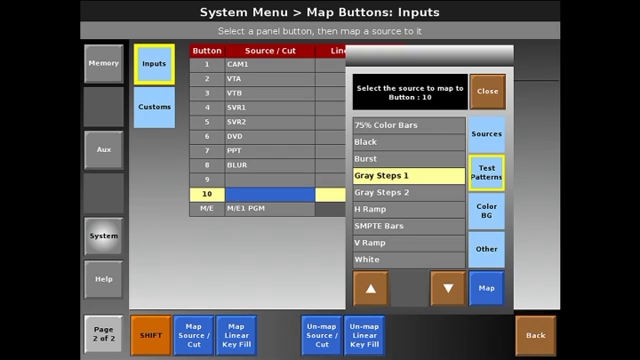
Map button 10 to M/E 2 PGM Return, close the picker, and shift to buttons 19–20.
left_click(496, 249)
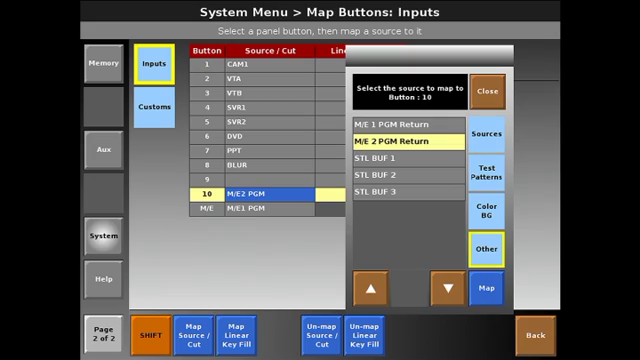
left_click(495, 91)
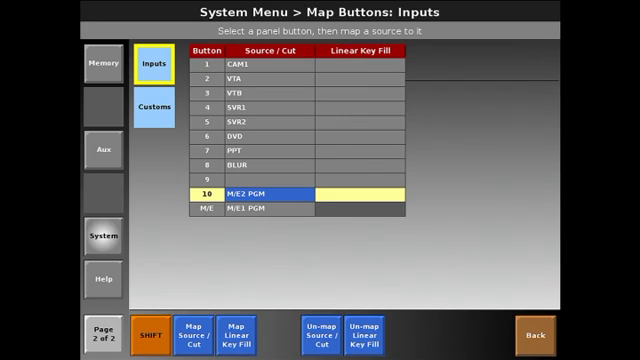
left_click(150, 328)
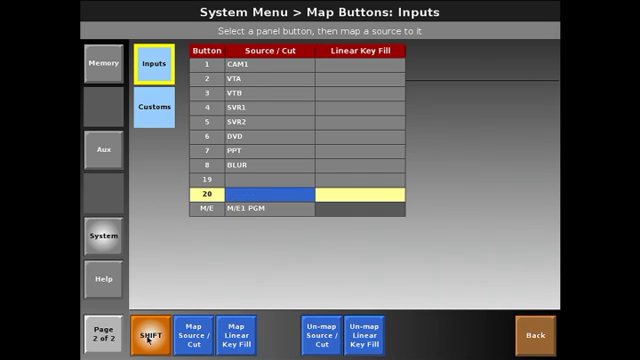
Select slot 6's DVD input to show its 720x480p, 4:3 Capture and Process setup.
left_click(151, 327)
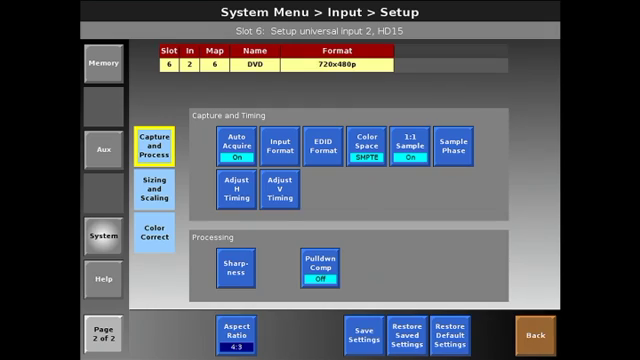
Show the DVD input's Sizing and Scaling settings, with source size 720 by 483 at position 0.
left_click(155, 188)
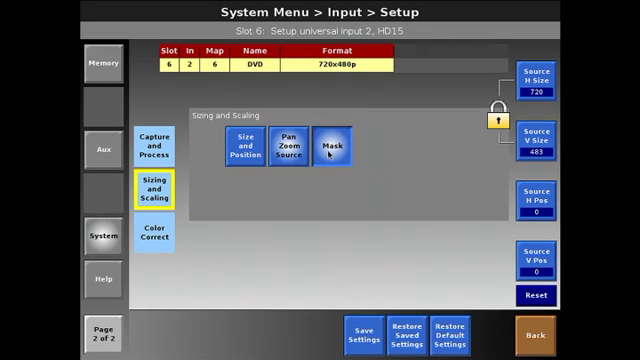
Open the DVD input's Mask settings and reset all four mask edges to 0.00.
left_click(332, 143)
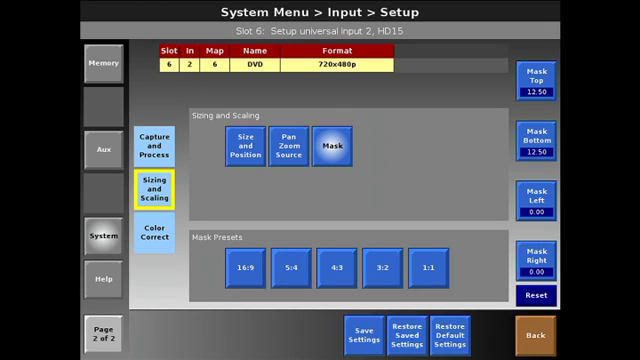
left_click(528, 296)
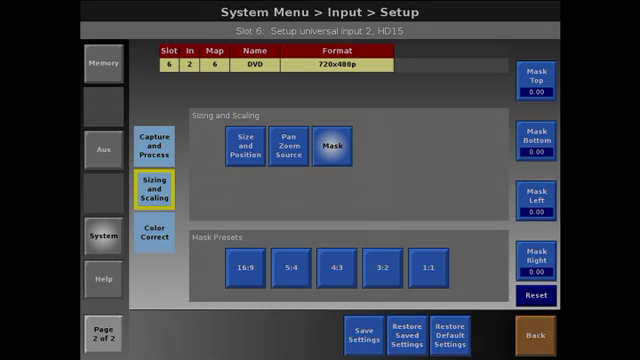